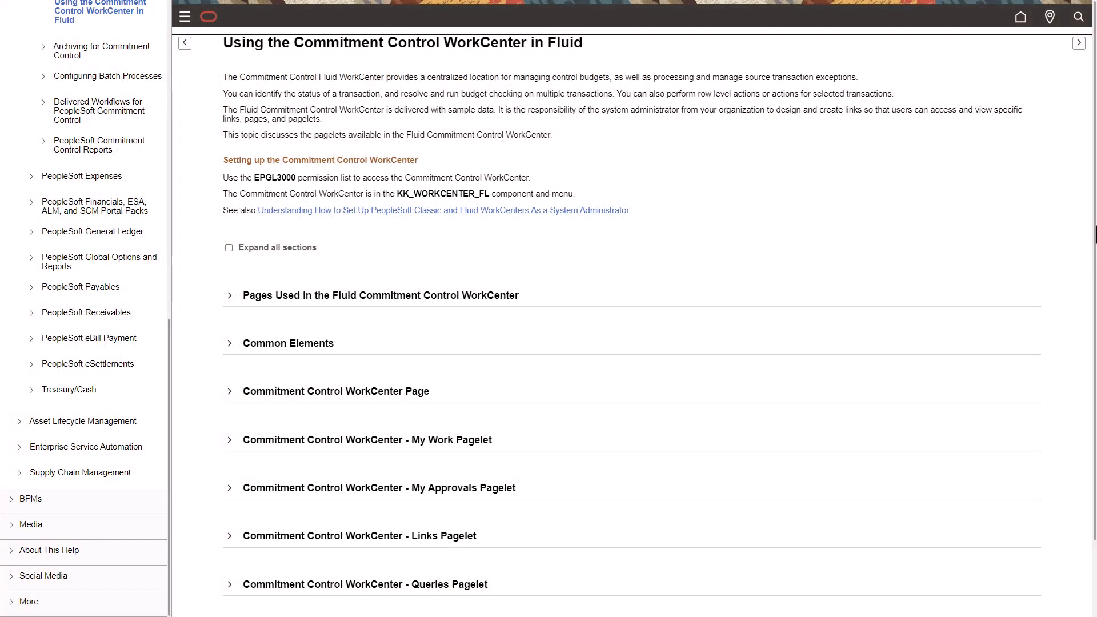
Hide the left navigation pane and review the Commitment Control WorkCenter topic
{"action": "left_click", "coordinate": [184, 16]}
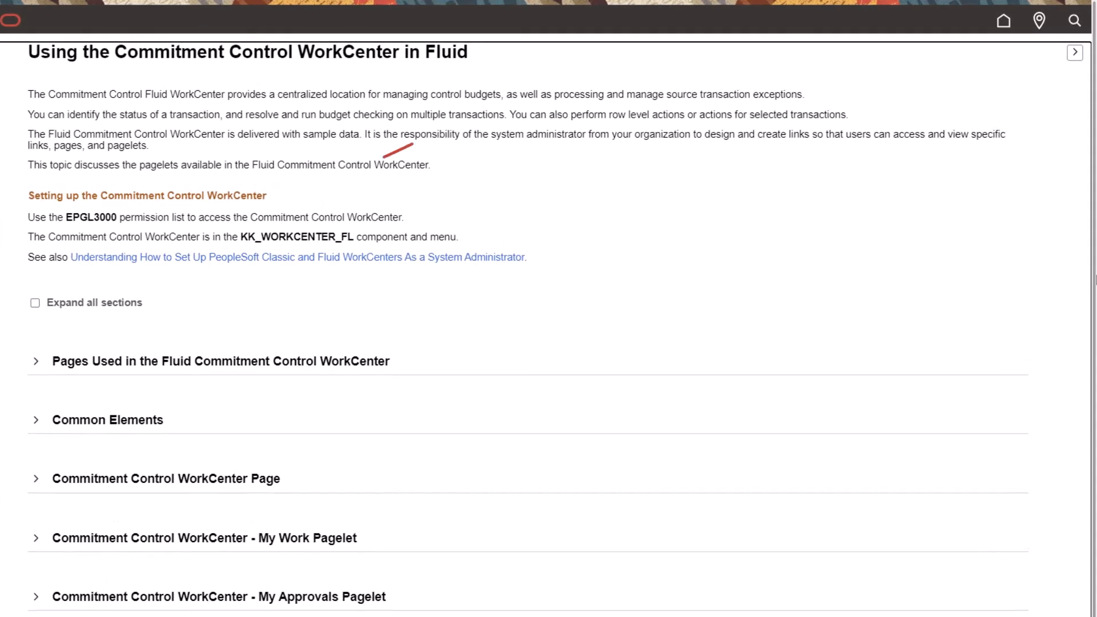
{"action": "left_click_drag", "start_coordinate": [413, 147], "coordinate": [301, 199]}
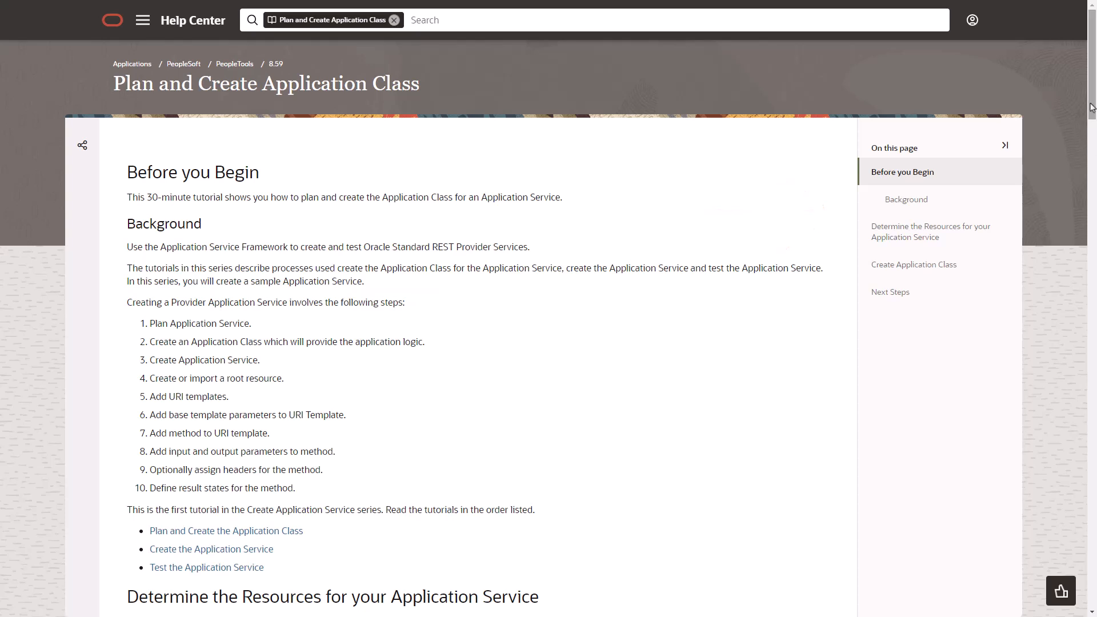
Scroll the CFO report listing the Commitment Control WorkCenter feature
{"action": "scroll", "scroll_direction": "down", "scroll_amount": 3}
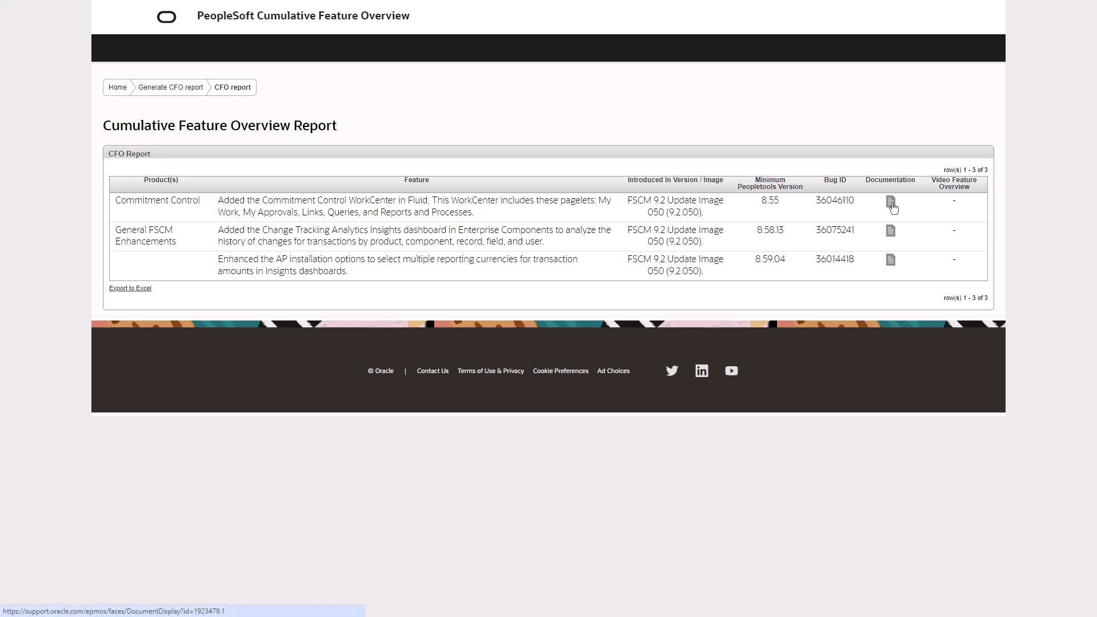
Open the Commitment Control WorkCenter feature's documentation from the CFO report row
{"action": "left_click", "coordinate": [891, 203]}
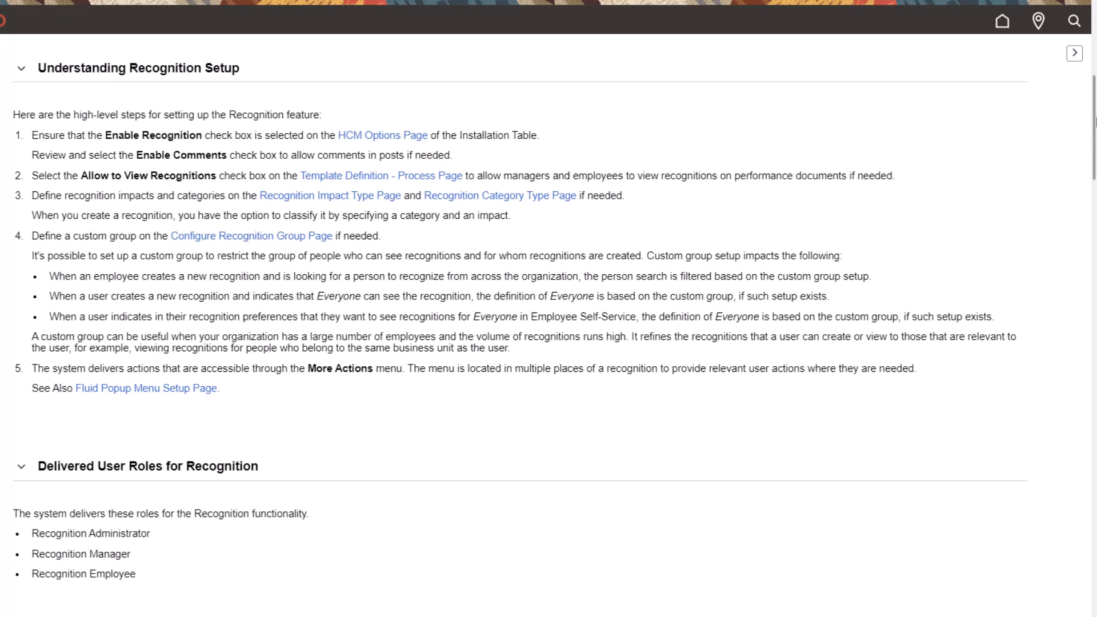
View the HCM Options Page and Configure Recognition Group Page documentation
{"action": "left_click_drag", "start_coordinate": [263, 253], "coordinate": [336, 146]}
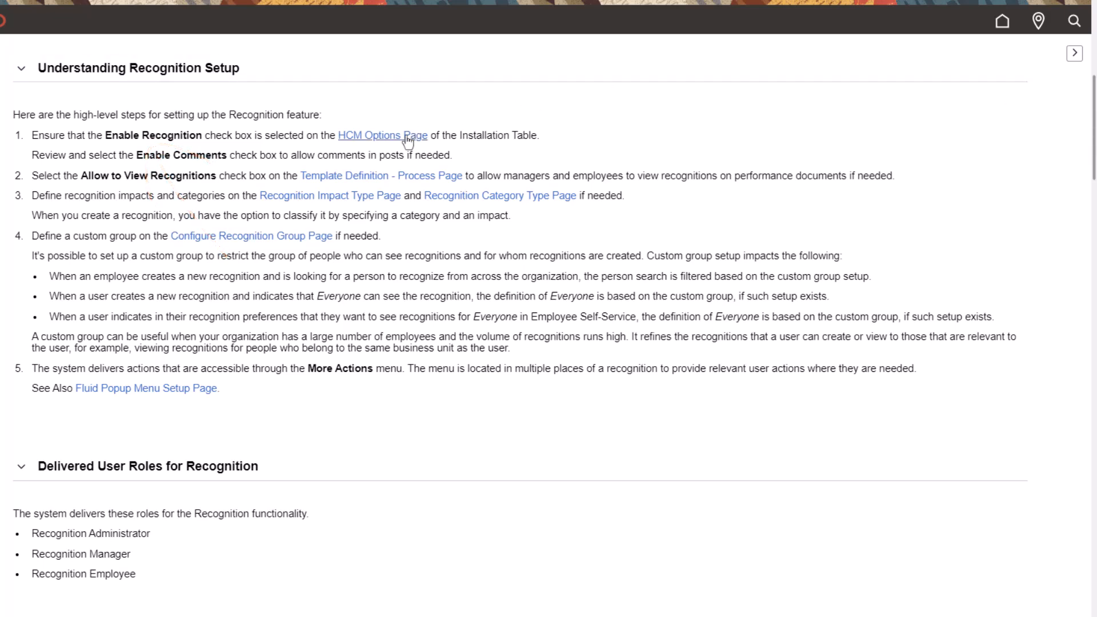
{"action": "left_click", "coordinate": [382, 135]}
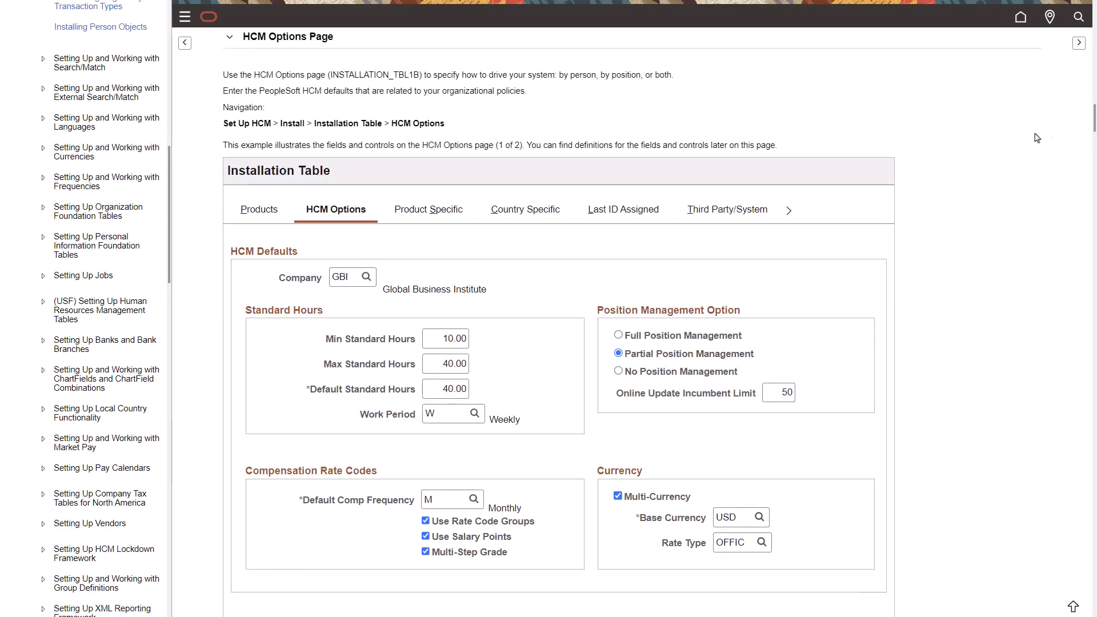
{"action": "scroll", "scroll_direction": "down", "scroll_amount": 3}
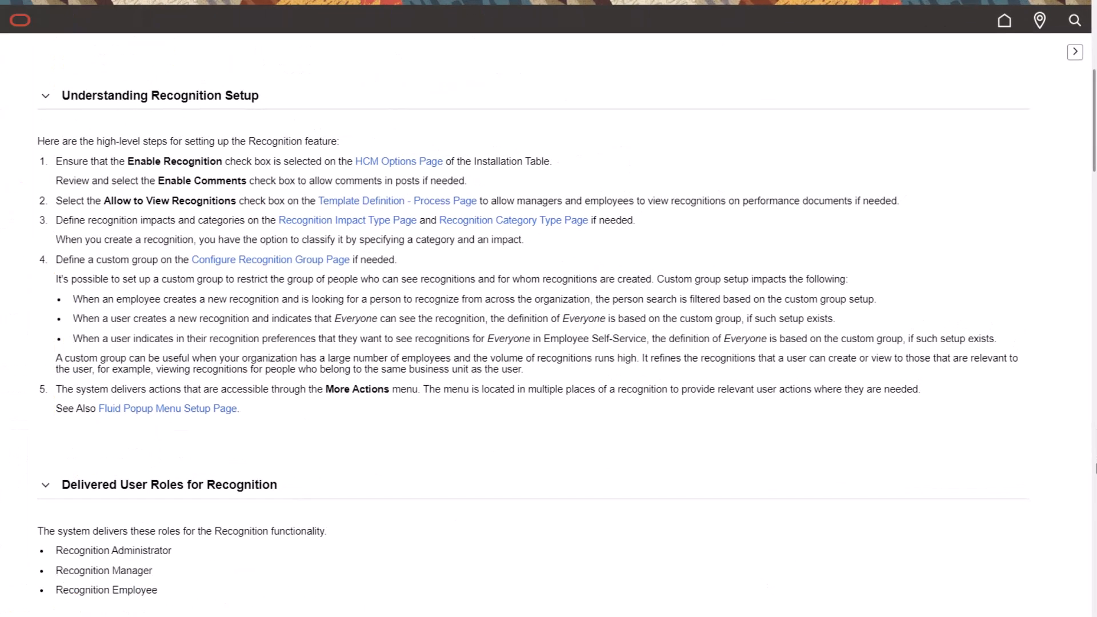
{"action": "mouse_move", "coordinate": [270, 259]}
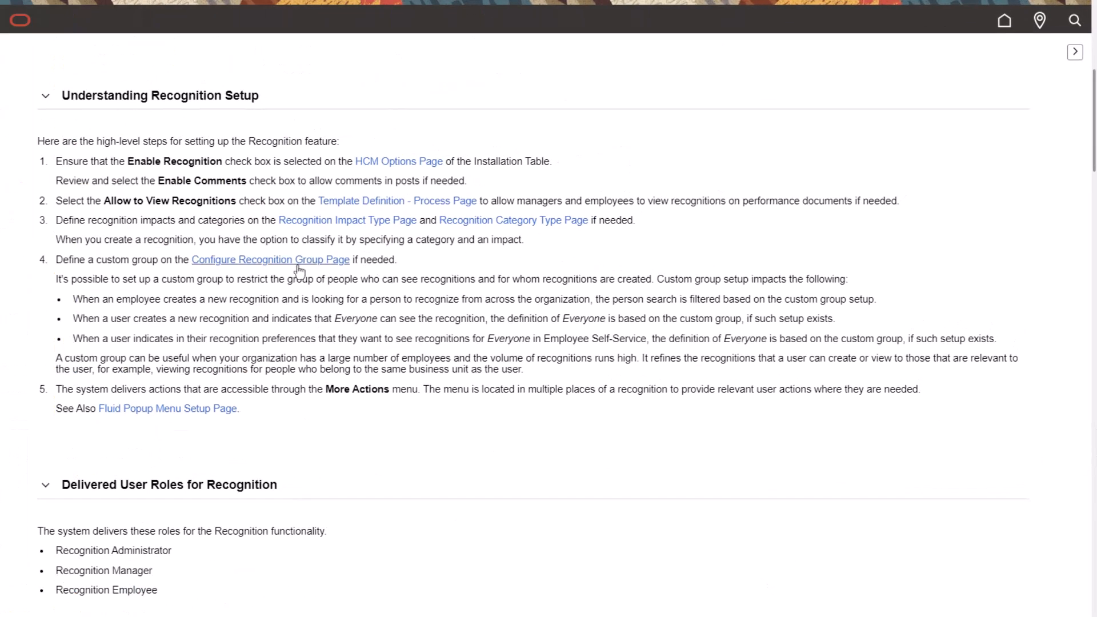
{"action": "left_click", "coordinate": [270, 258]}
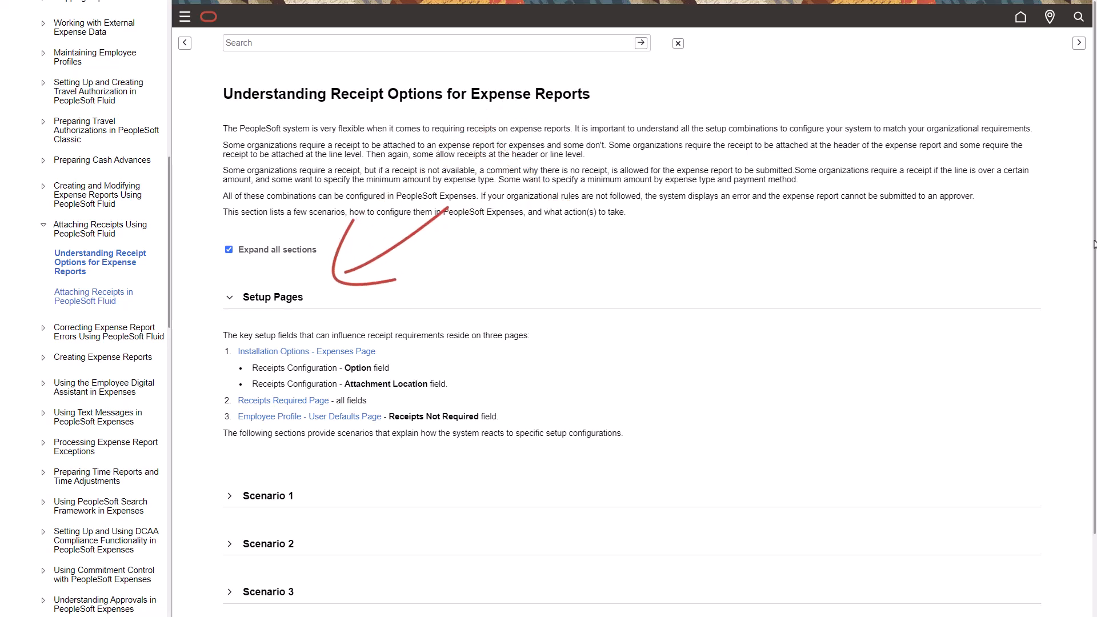
Expand Scenario 1 and read its setup, expense entry and required actions
{"action": "scroll", "scroll_direction": "down", "scroll_amount": 3}
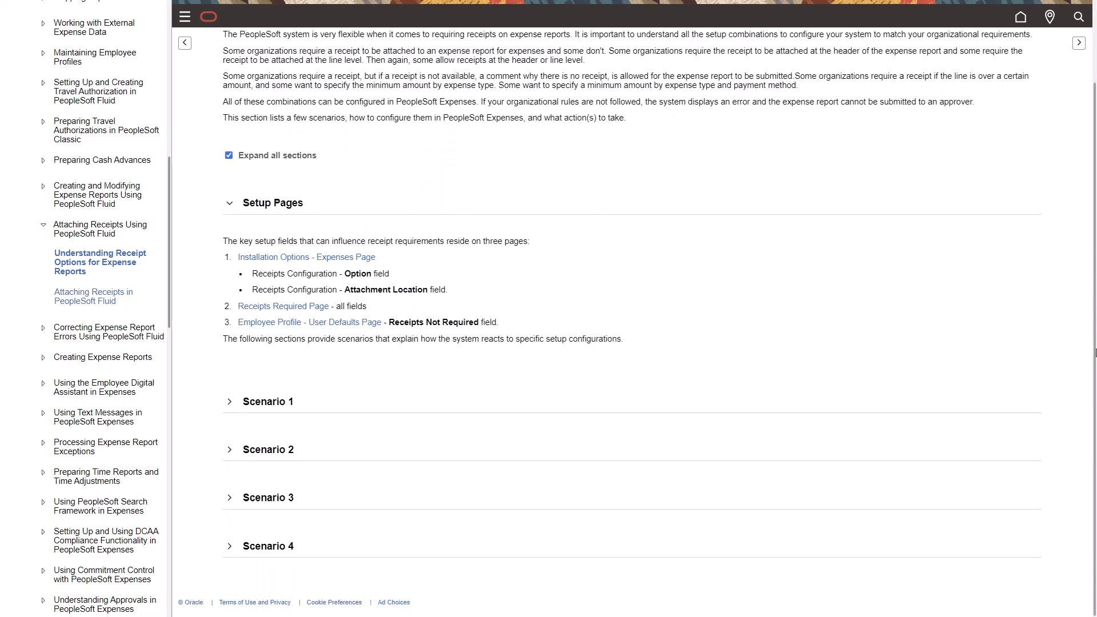
{"action": "mouse_move", "coordinate": [291, 449]}
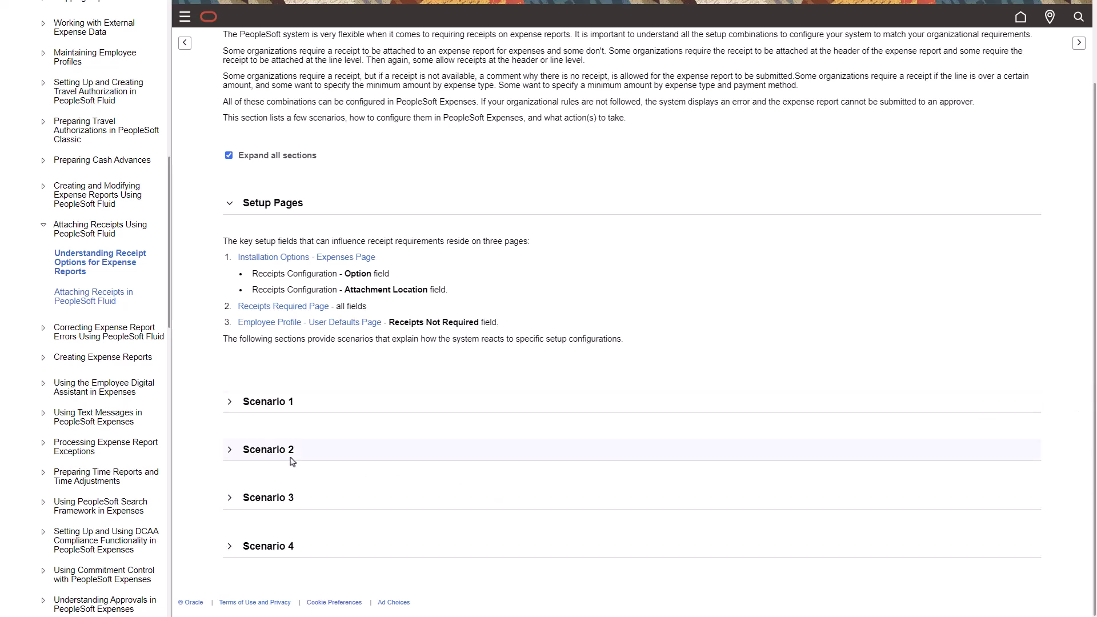
{"action": "left_click", "coordinate": [229, 401]}
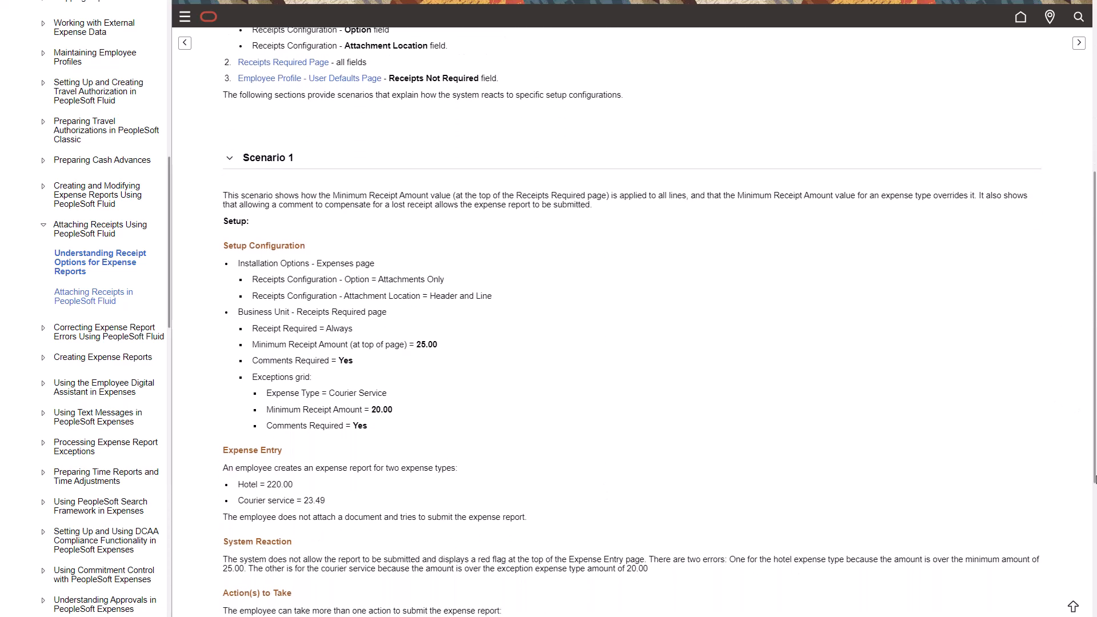
{"action": "scroll", "scroll_direction": "down", "scroll_amount": 3}
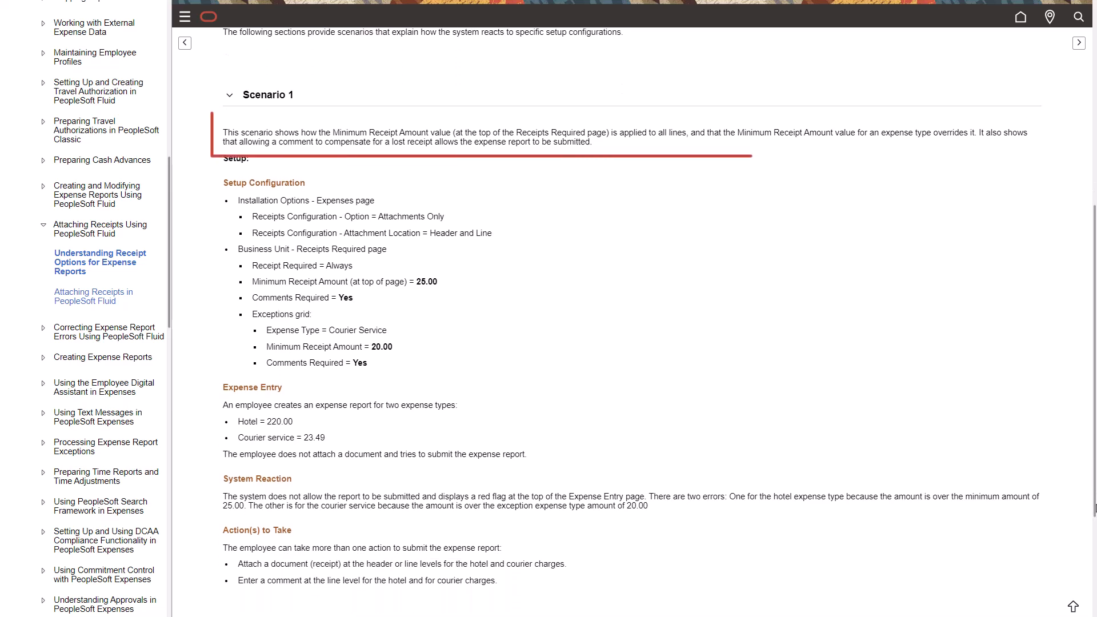